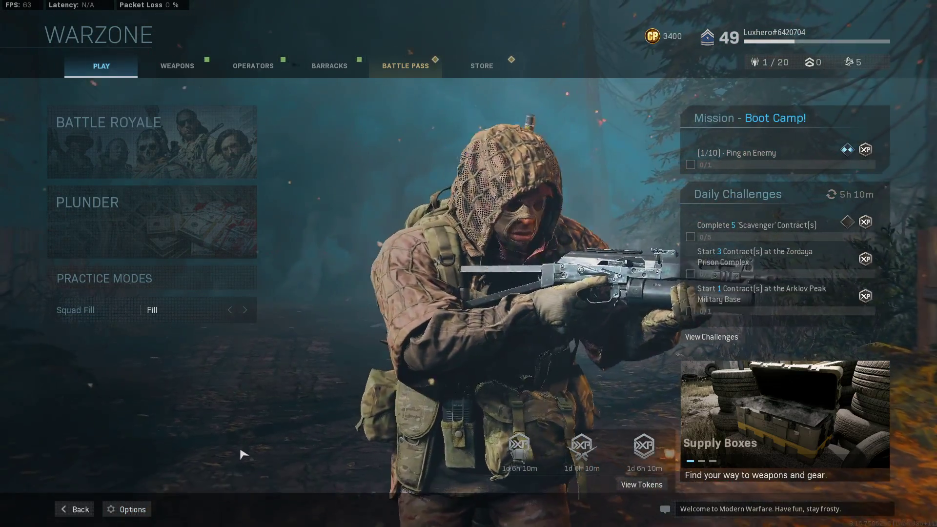
# Step: Review the General settings in the game's Options before exiting to the desktop
pyautogui.click(127, 510)
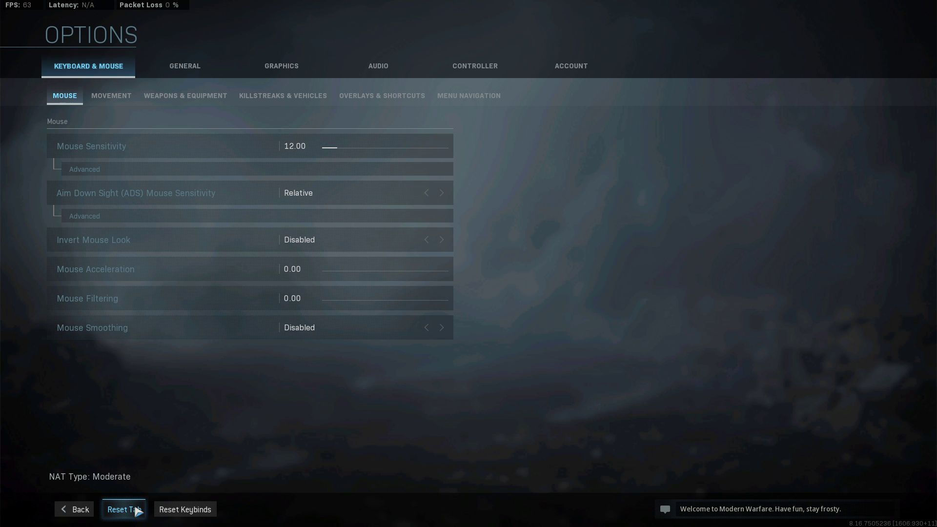
pyautogui.click(185, 66)
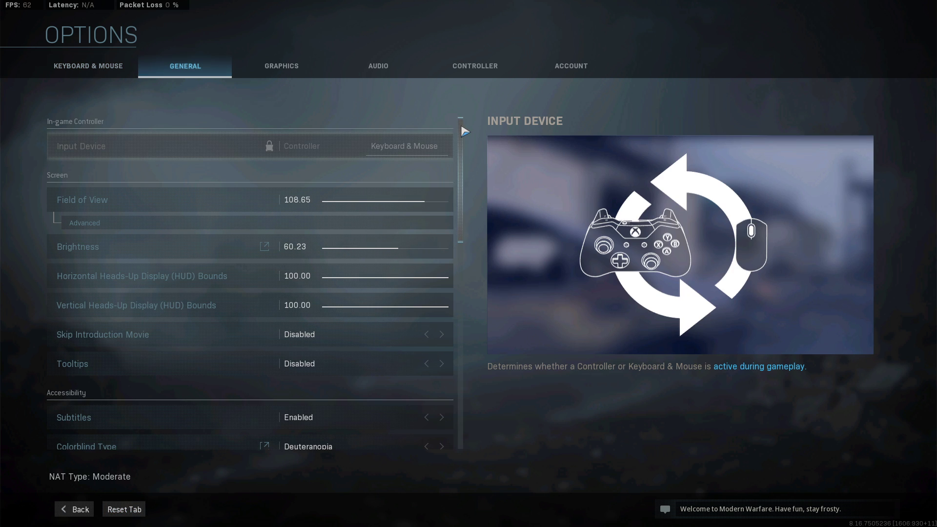
pyautogui.scroll(-3)
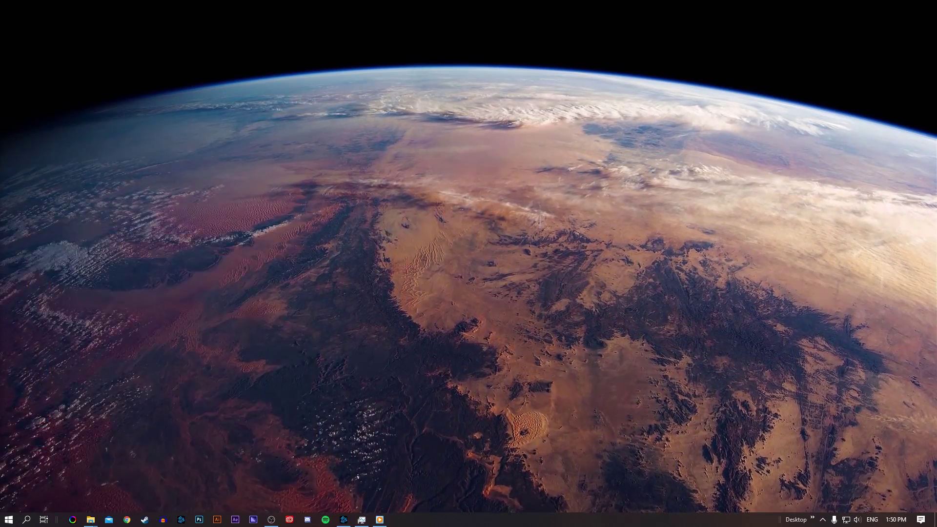
# Step: Launch Command Prompt via 'cmd' search and ping google.com (4 replies, 0% loss)
pyautogui.write('cmd')
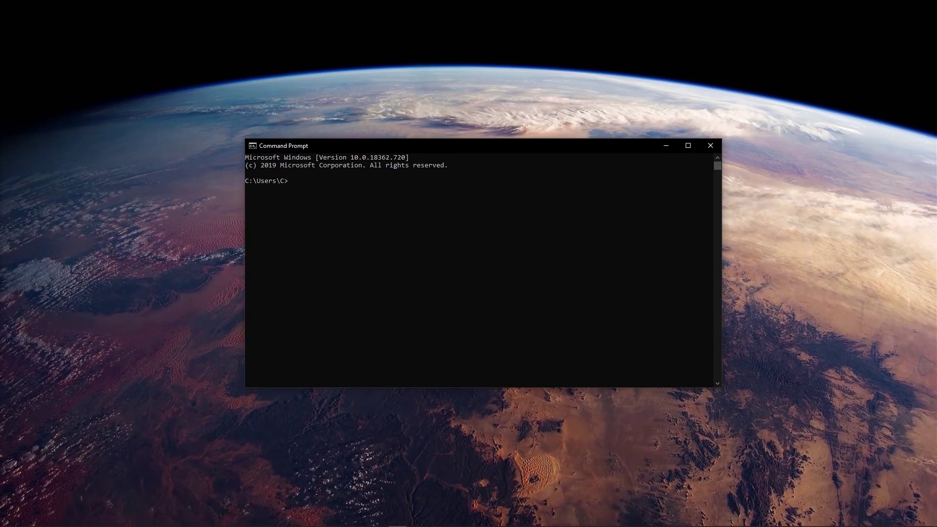
pyautogui.write('ping google.com')
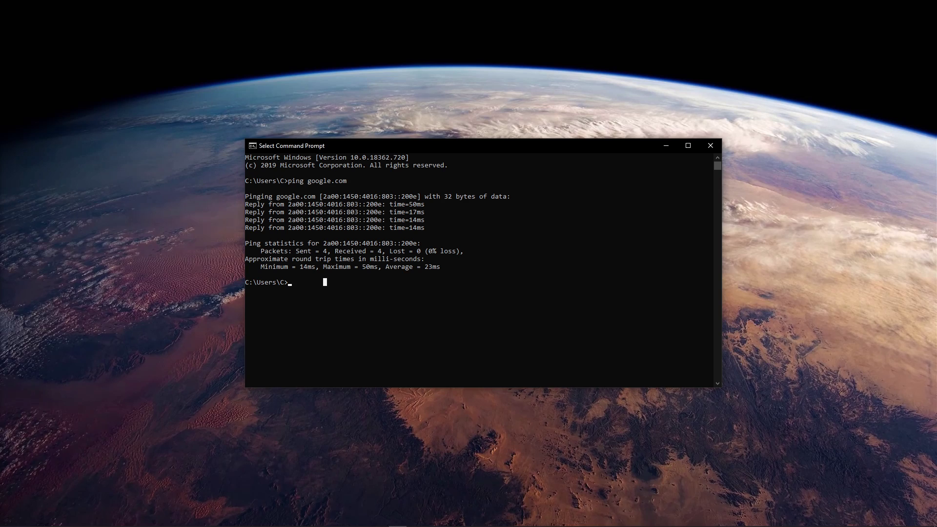
# Step: Run 'ipconfig /flushdns' to clear the DNS resolver cache, then exit Command Prompt
pyautogui.write('ip')
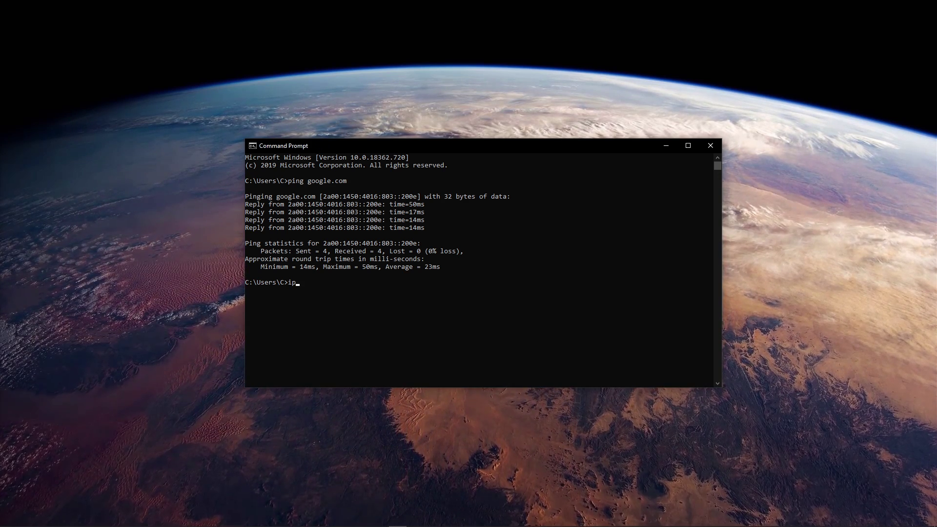
pyautogui.write('config /flus')
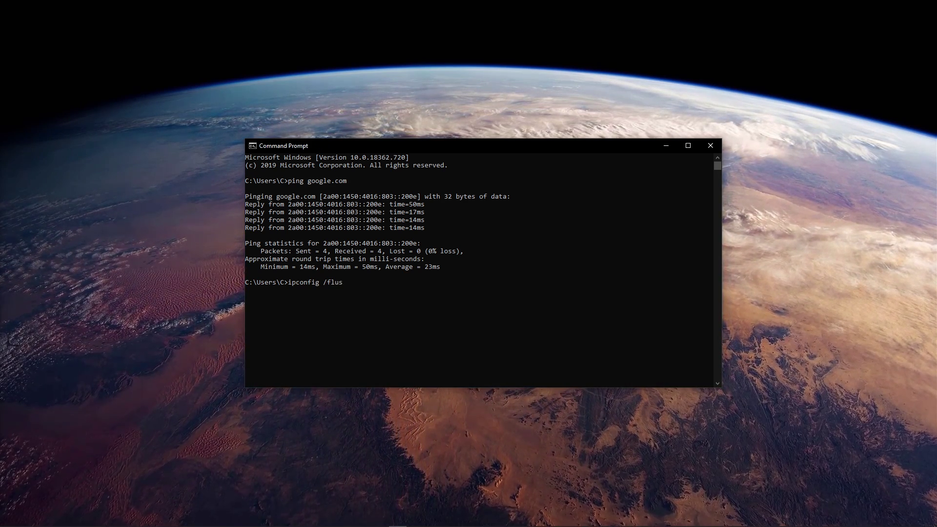
pyautogui.write('hdns')
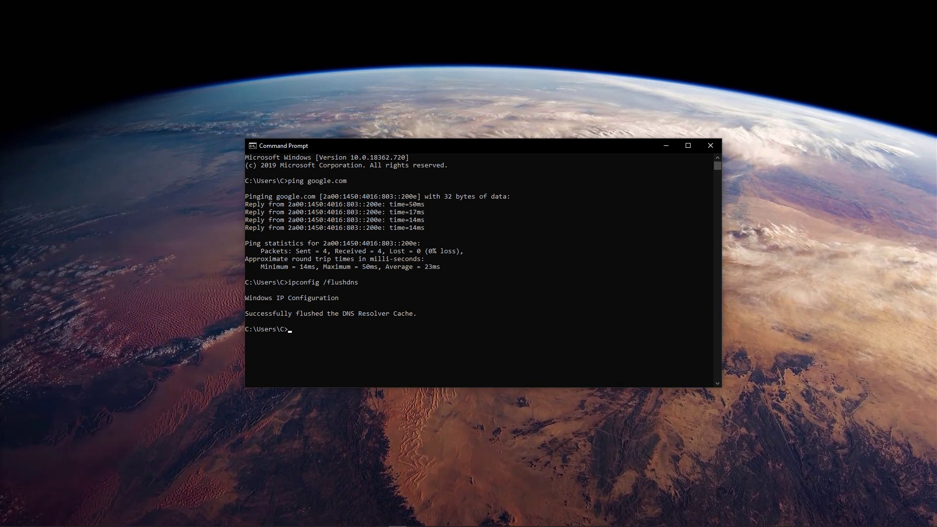
pyautogui.write('ex')
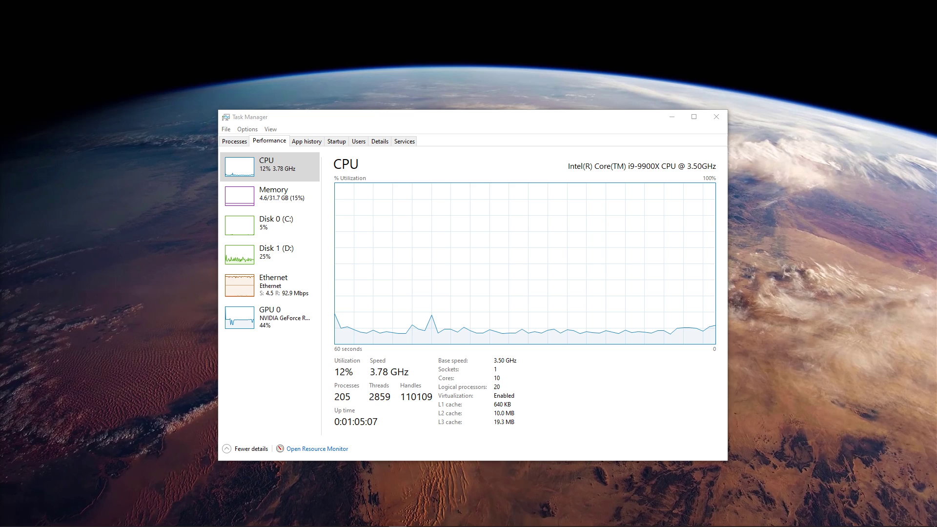
# Step: Launch Resource Monitor from Task Manager's Performance view to see network activity
pyautogui.click(317, 449)
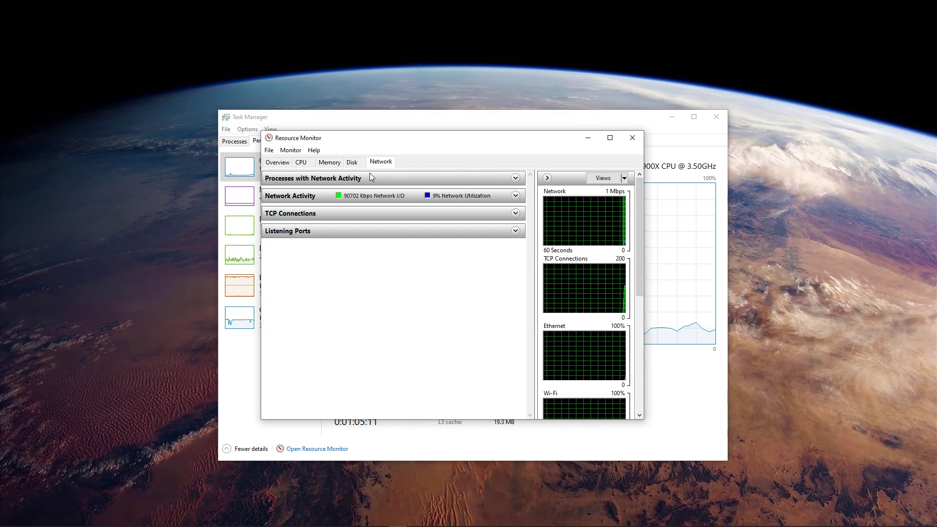
# Step: Inspect Processes with Network Activity (Steam.exe top user), then review the Startup apps list
pyautogui.click(516, 178)
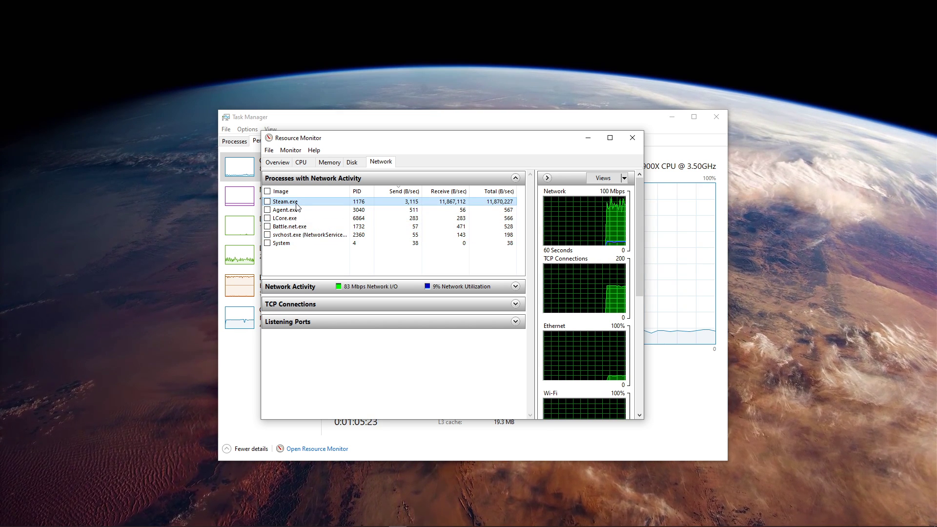
pyautogui.rightClick(285, 201)
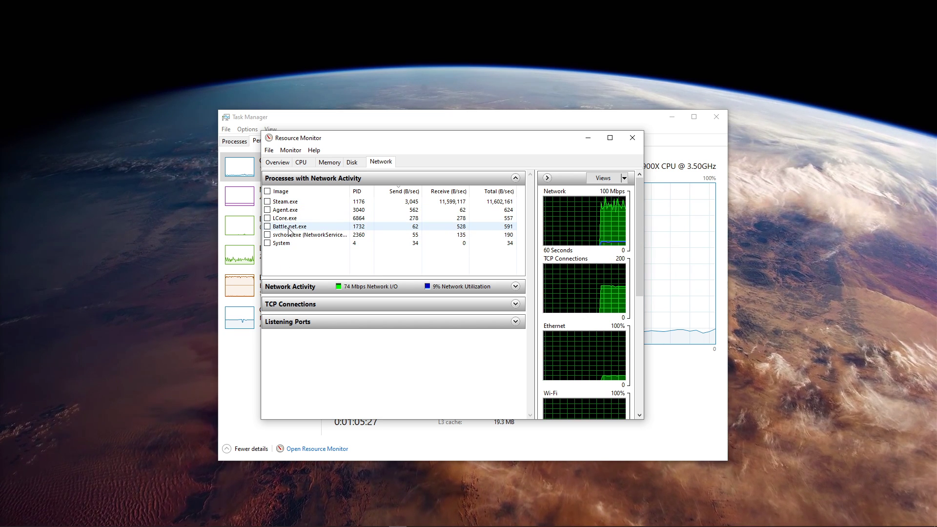
pyautogui.click(516, 177)
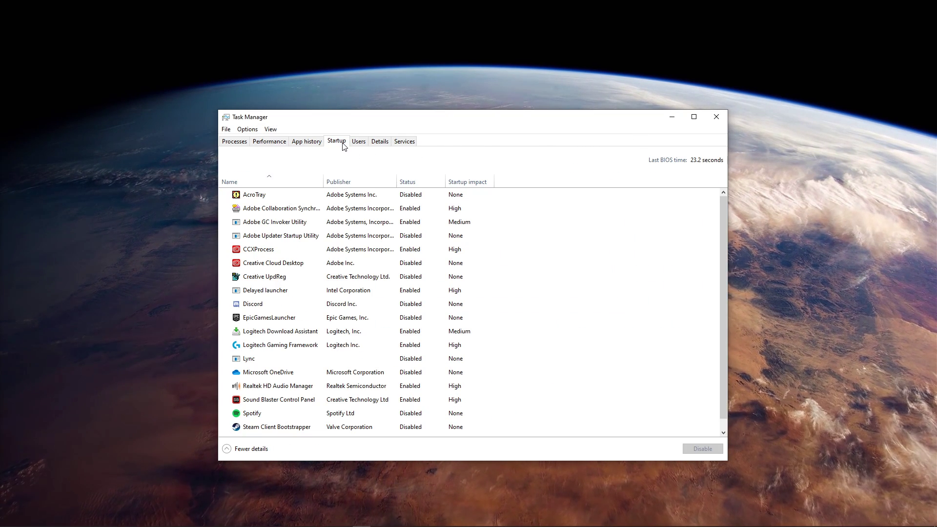
pyautogui.scroll(-3)
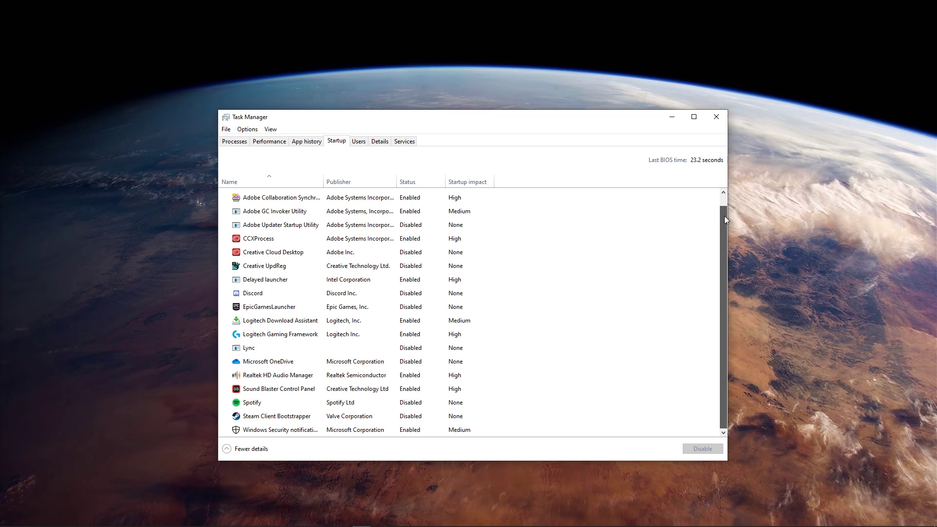